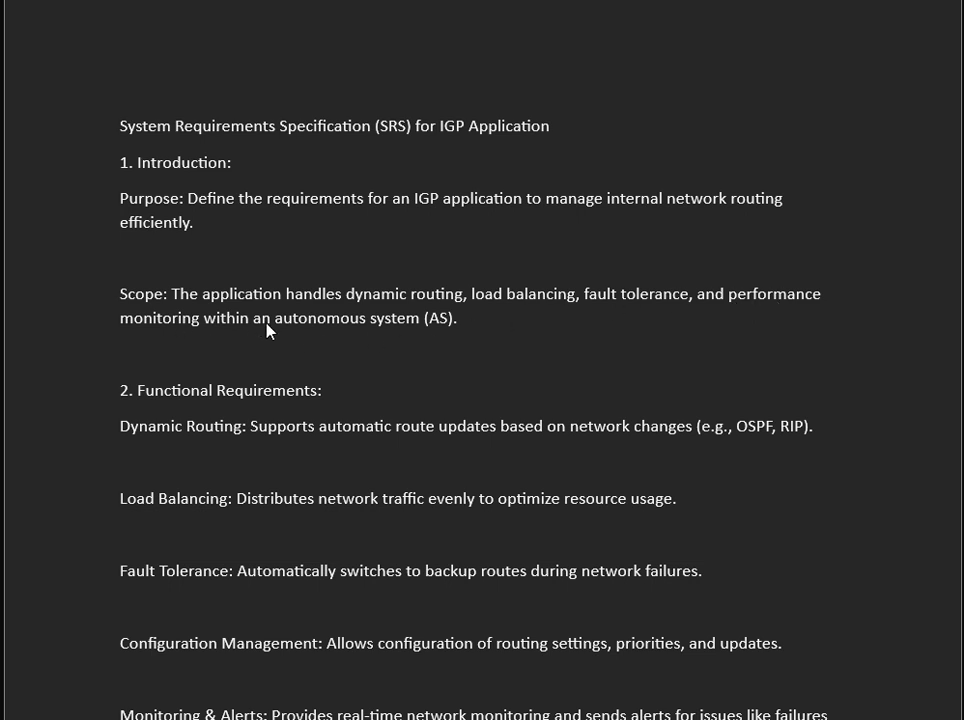
mouse_move(392, 456)
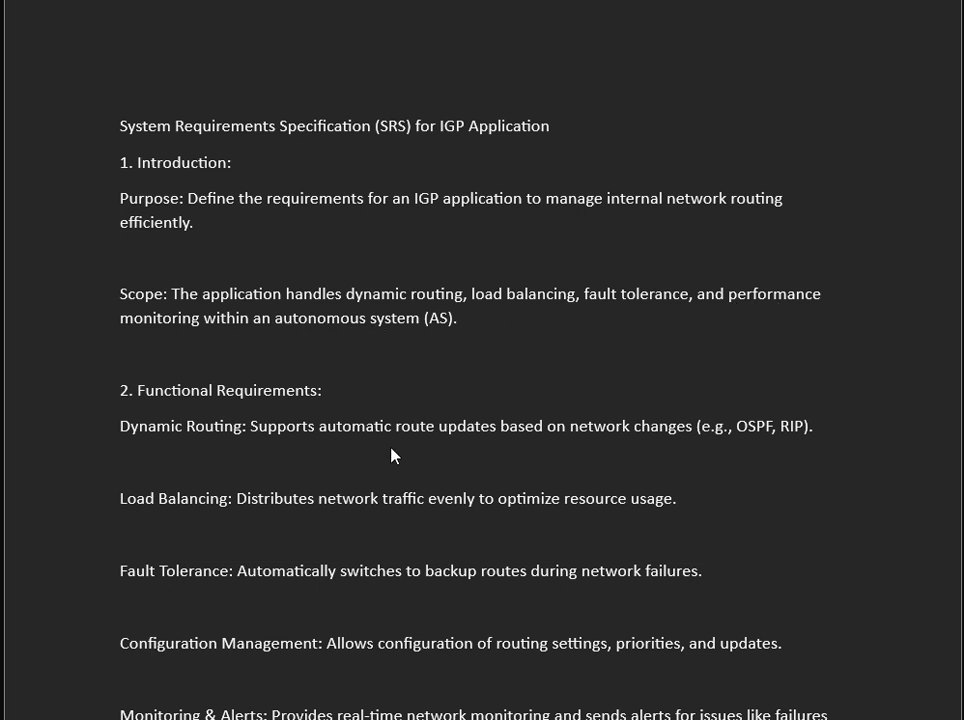
scroll("down", 3)
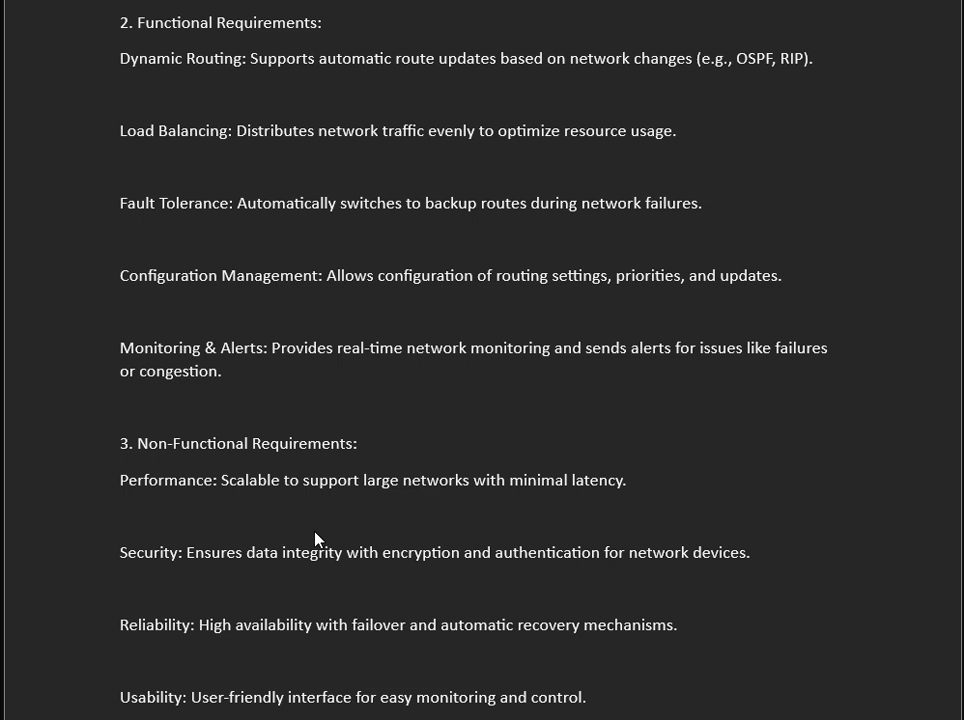
mouse_move(704, 74)
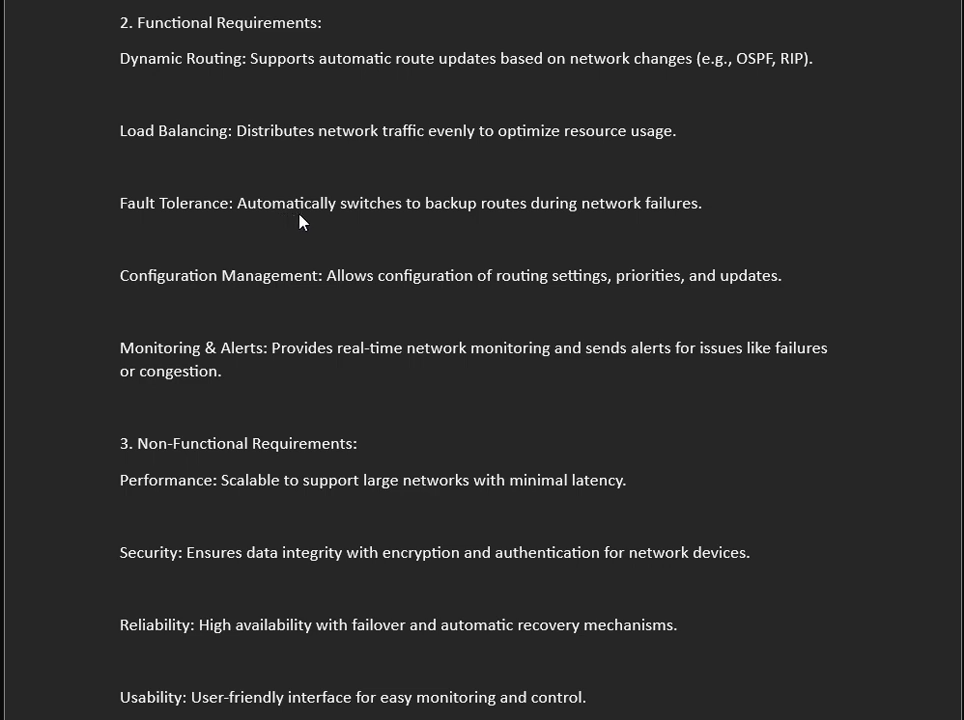
mouse_move(576, 208)
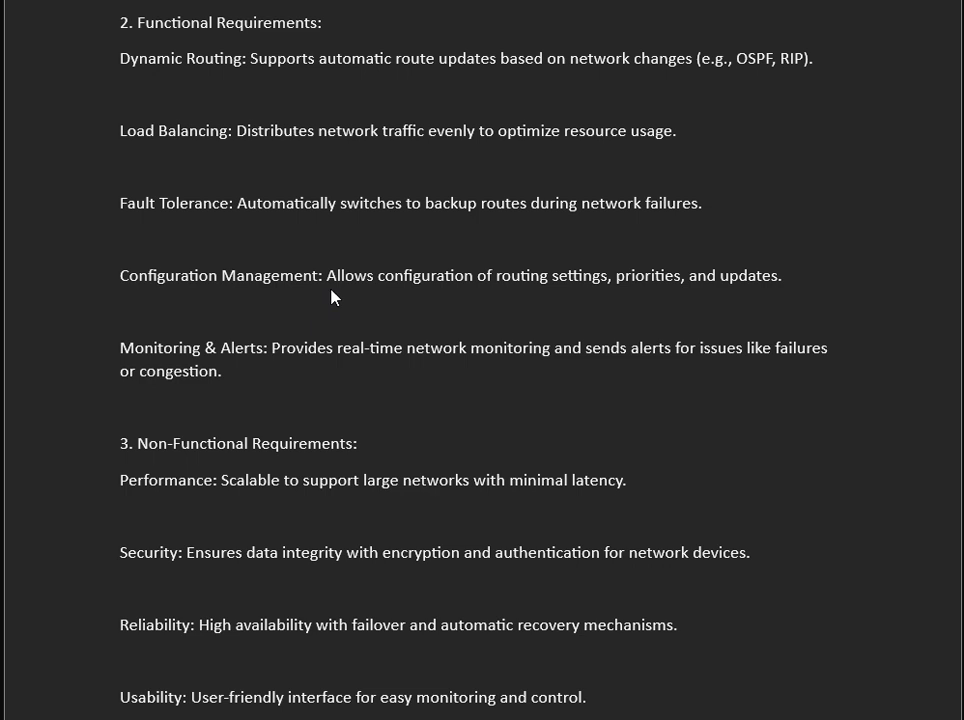
mouse_move(478, 290)
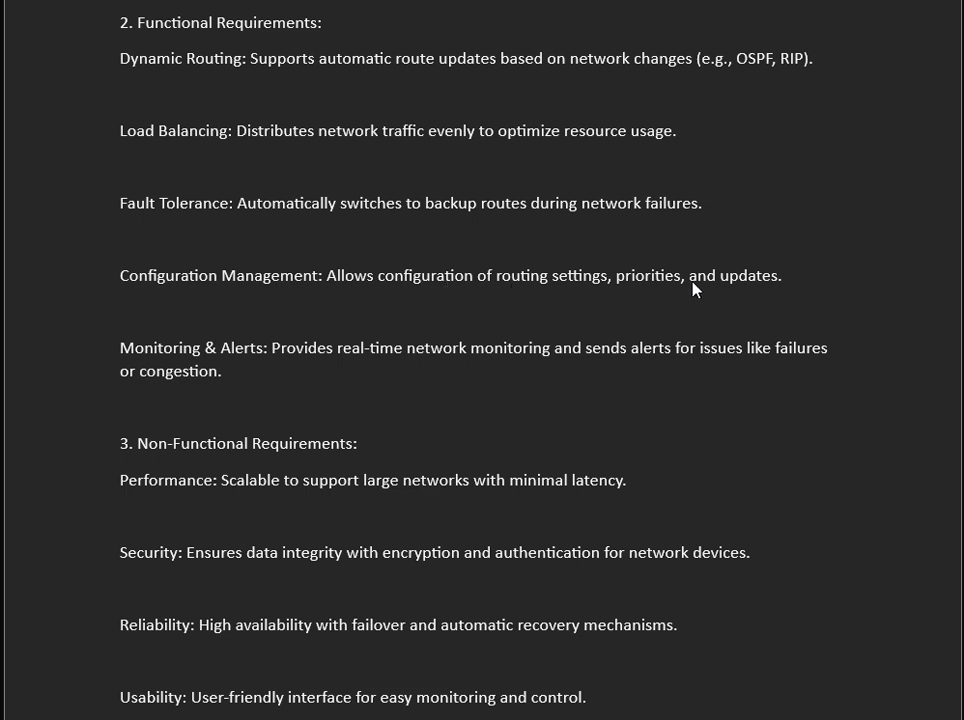
mouse_move(28, 418)
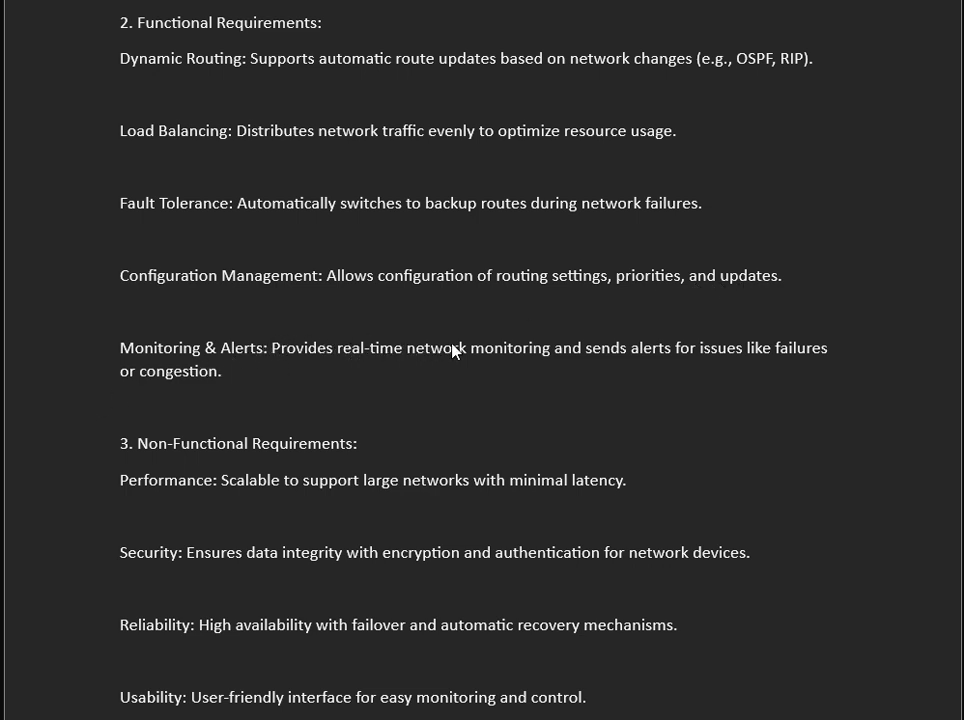
mouse_move(716, 348)
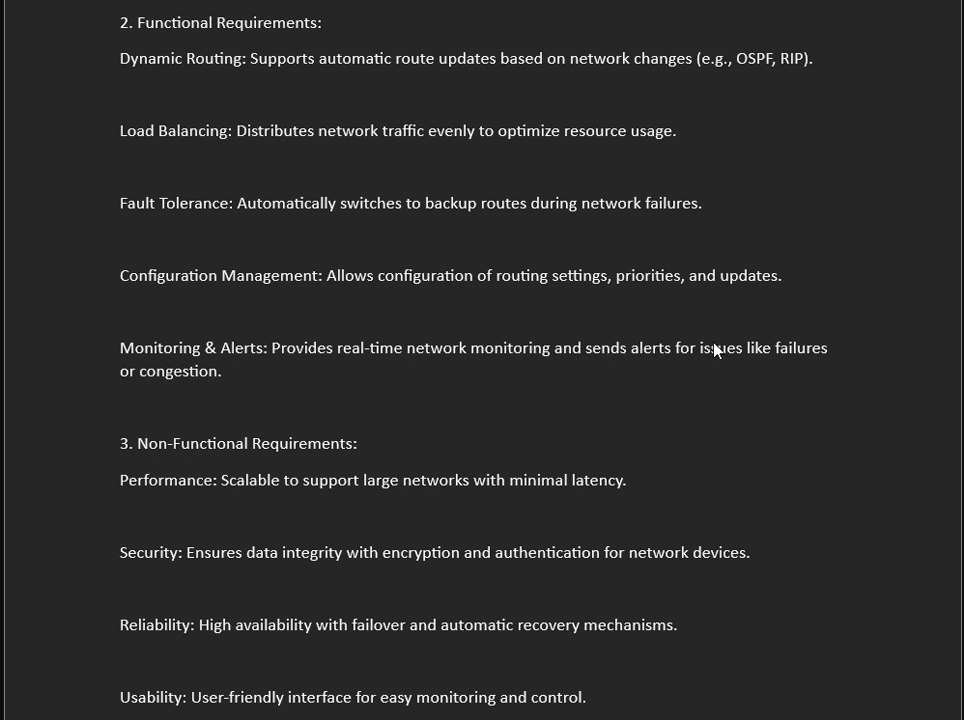
mouse_move(172, 388)
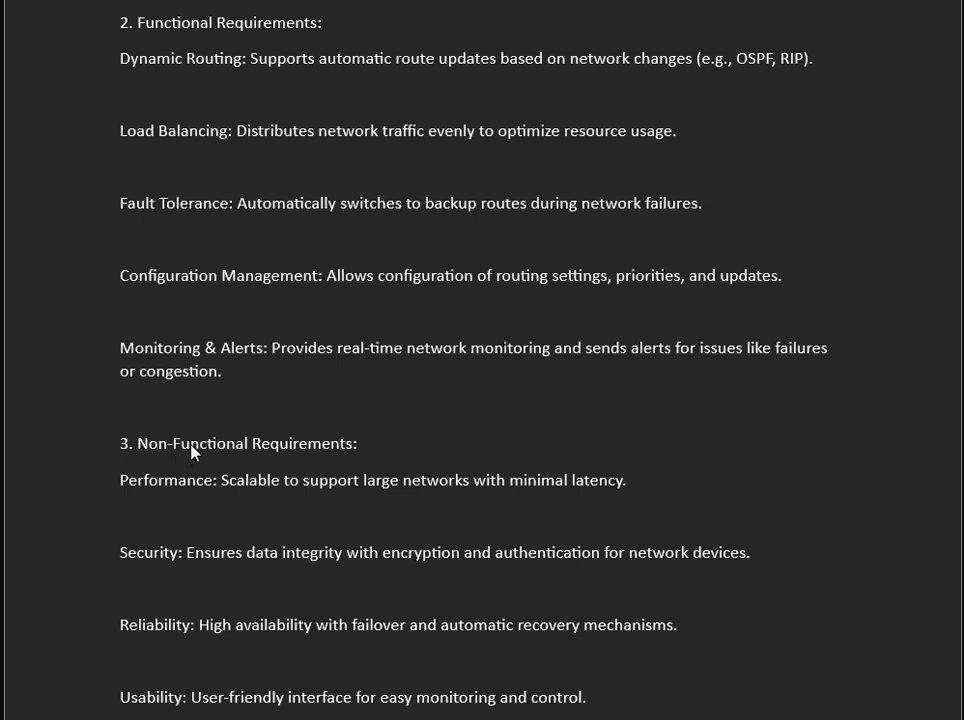
mouse_move(304, 482)
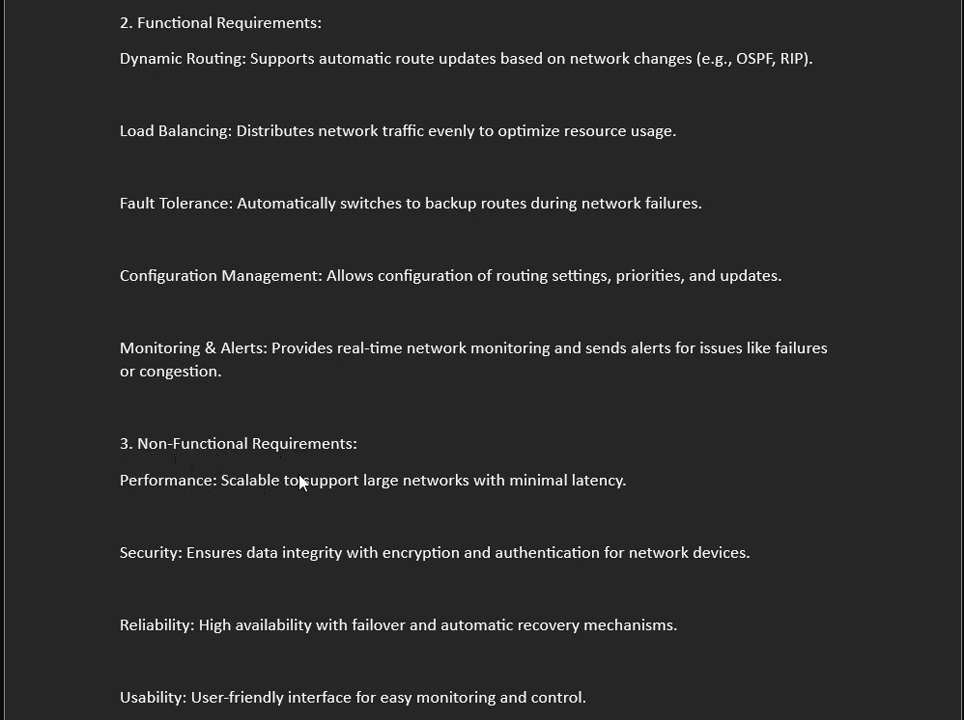
mouse_move(556, 480)
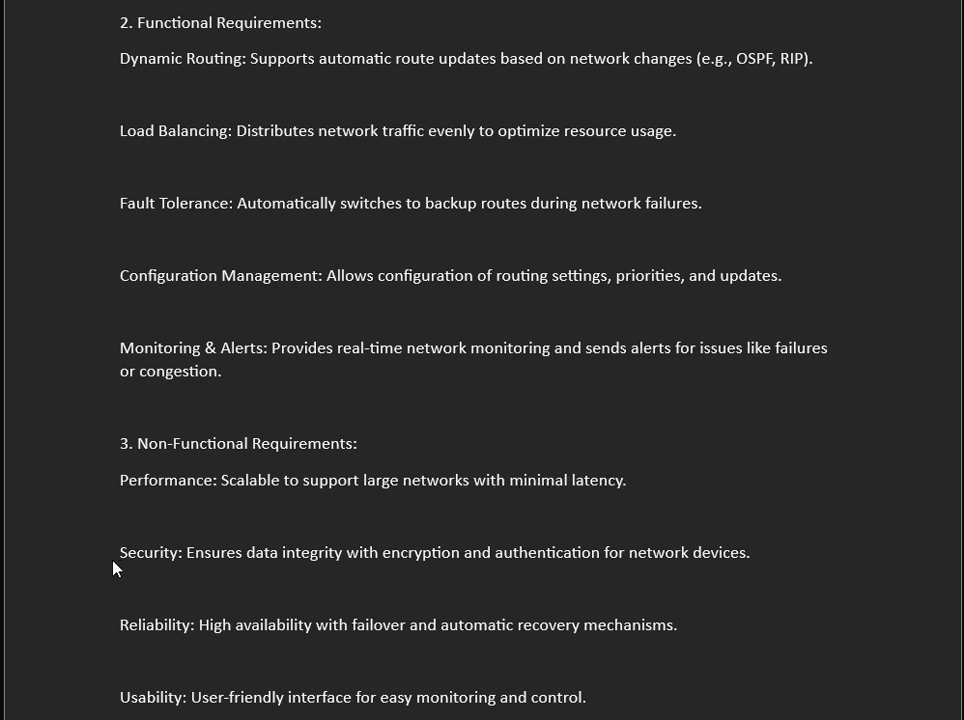
mouse_move(336, 568)
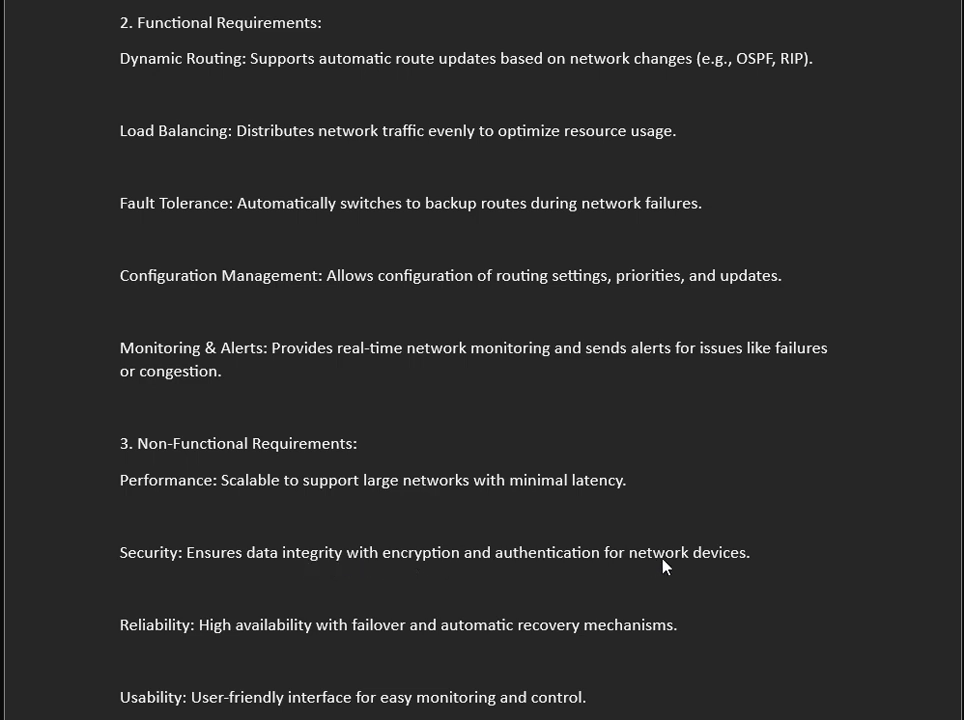
mouse_move(128, 648)
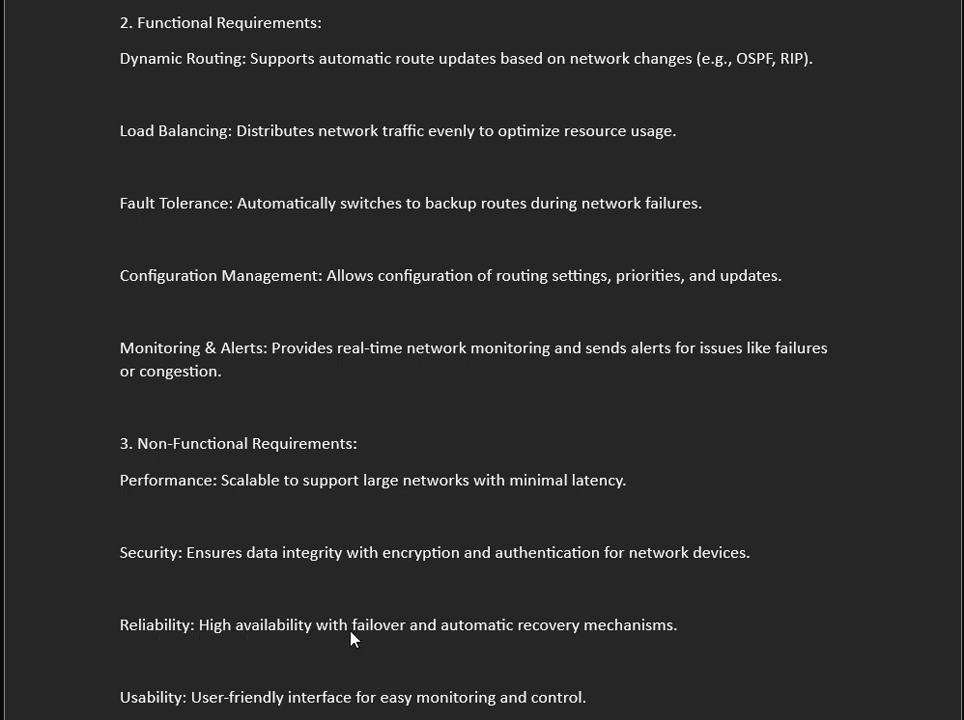
mouse_move(644, 632)
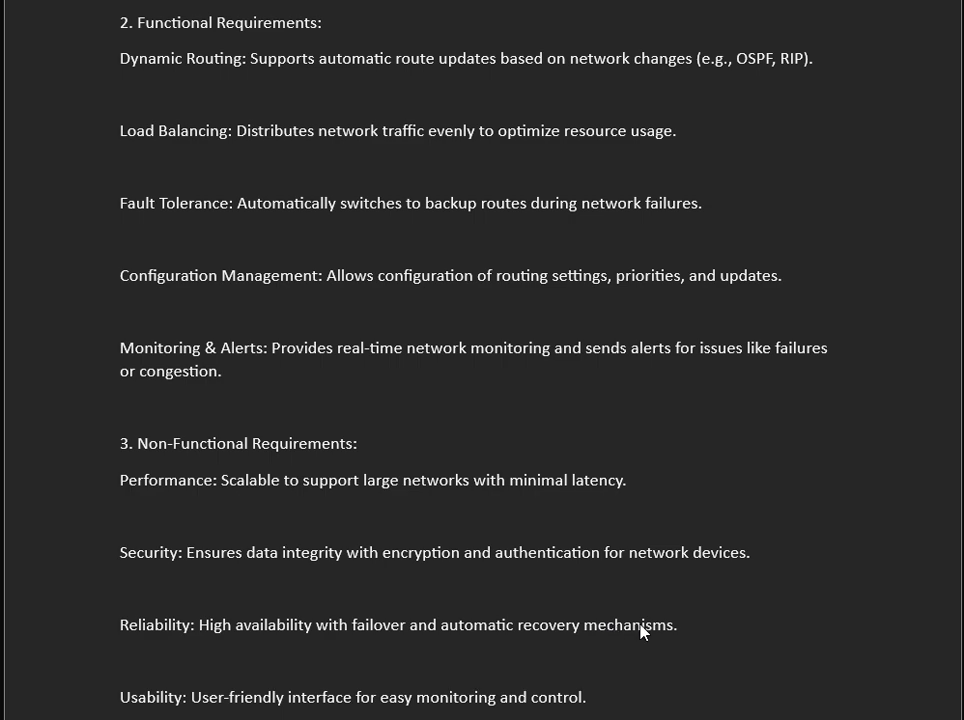
scroll("down", 3)
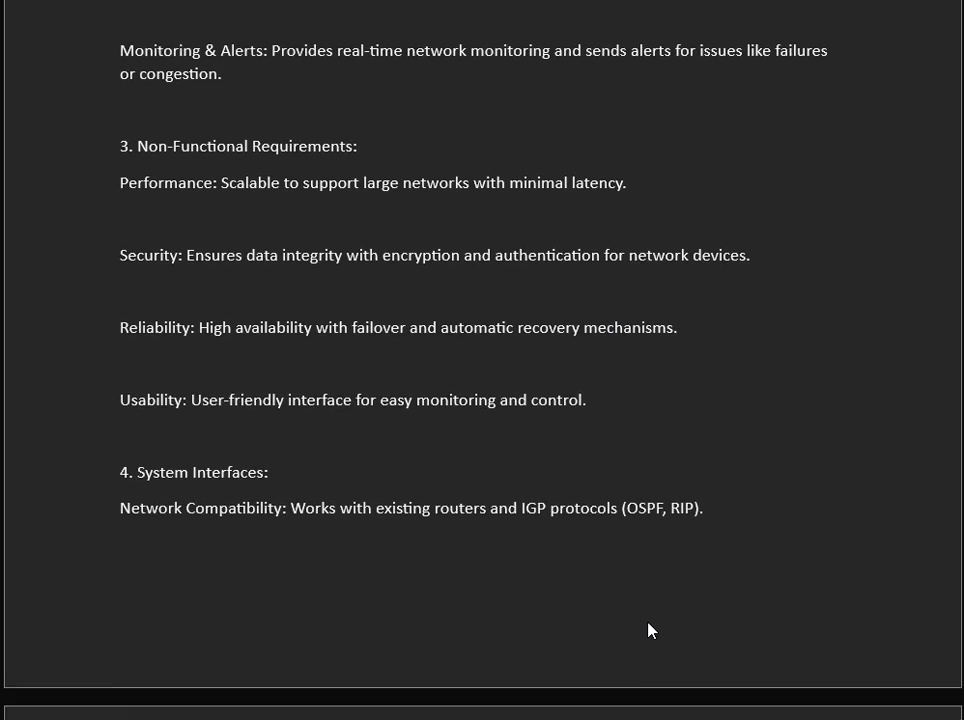
scroll("down", 3)
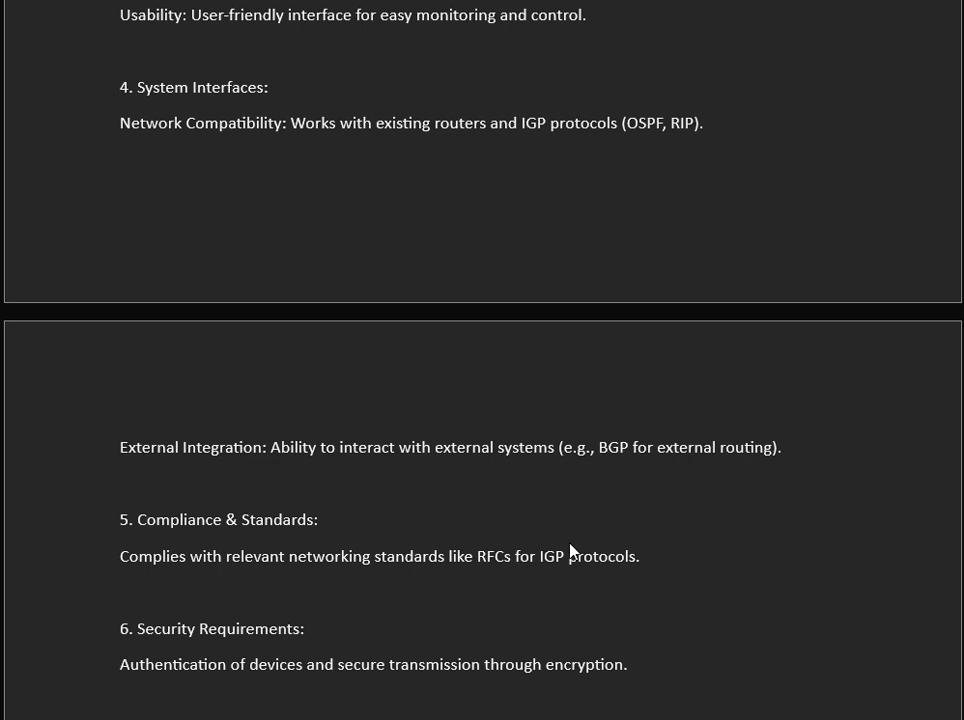
mouse_move(560, 46)
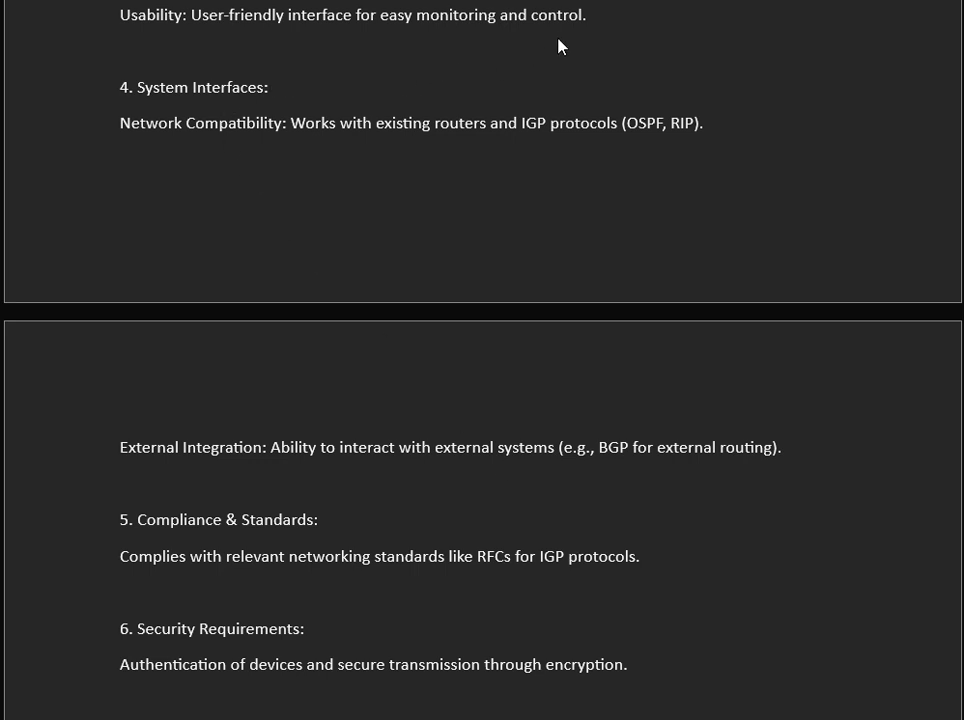
mouse_move(264, 92)
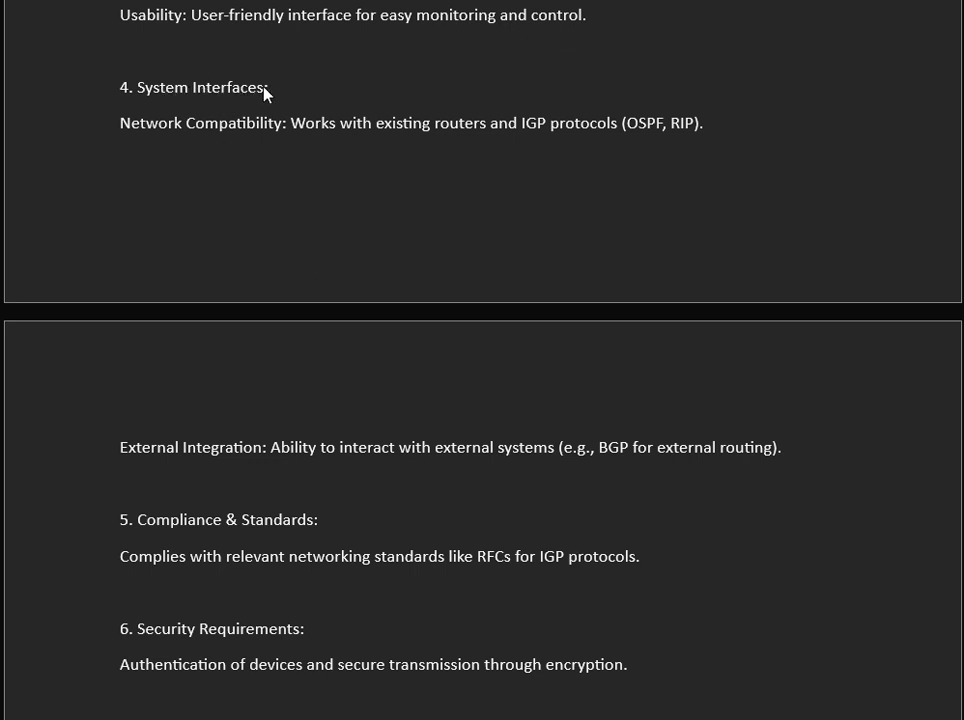
mouse_move(356, 128)
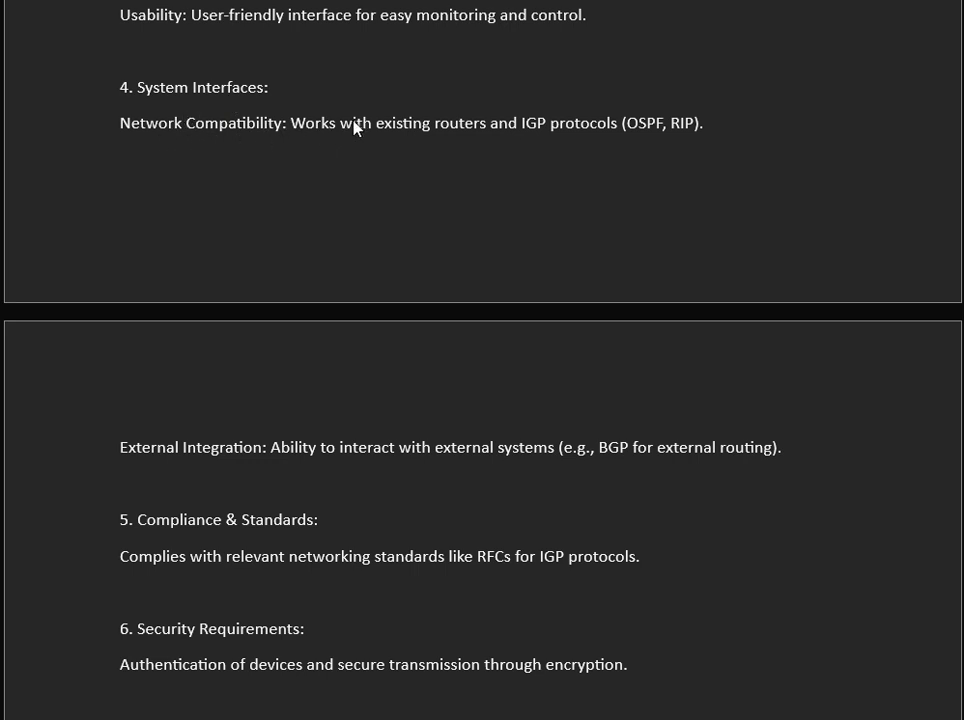
mouse_move(562, 132)
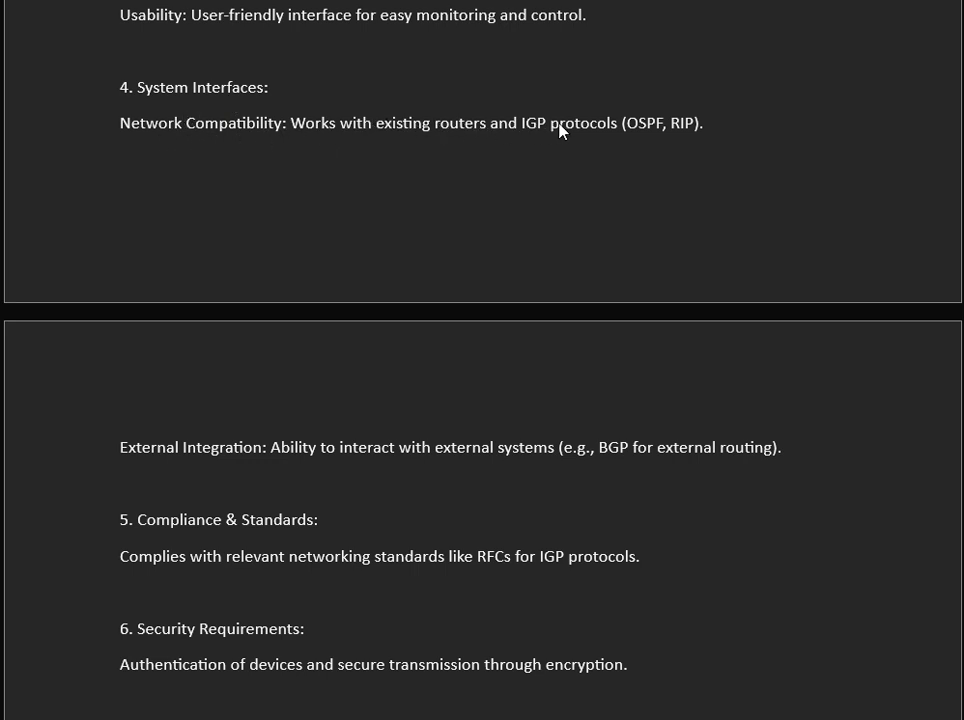
mouse_move(312, 372)
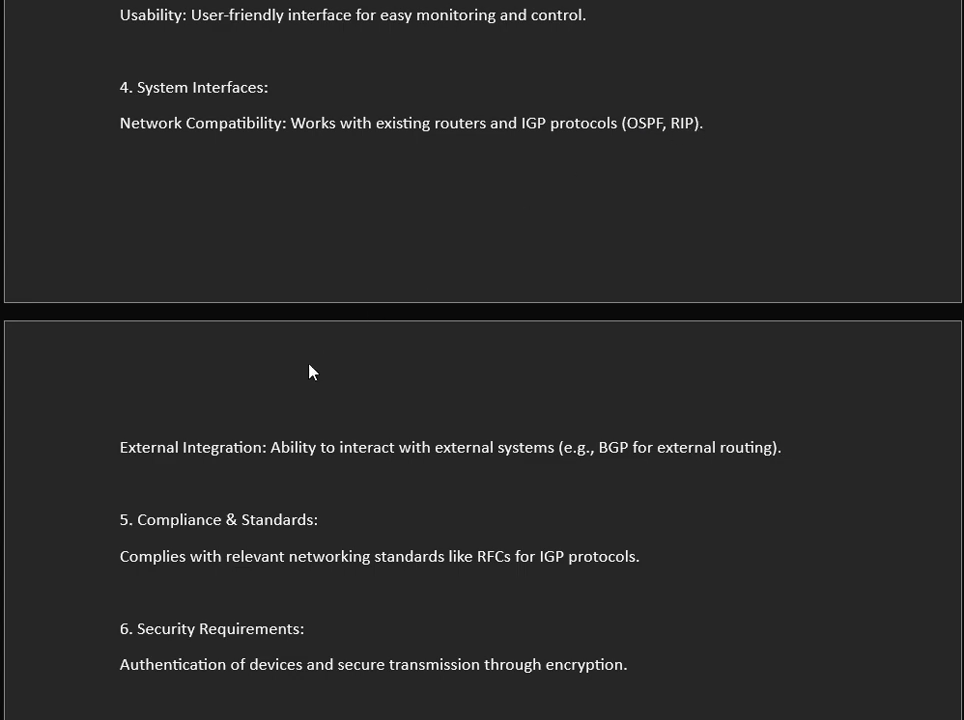
scroll("down", 3)
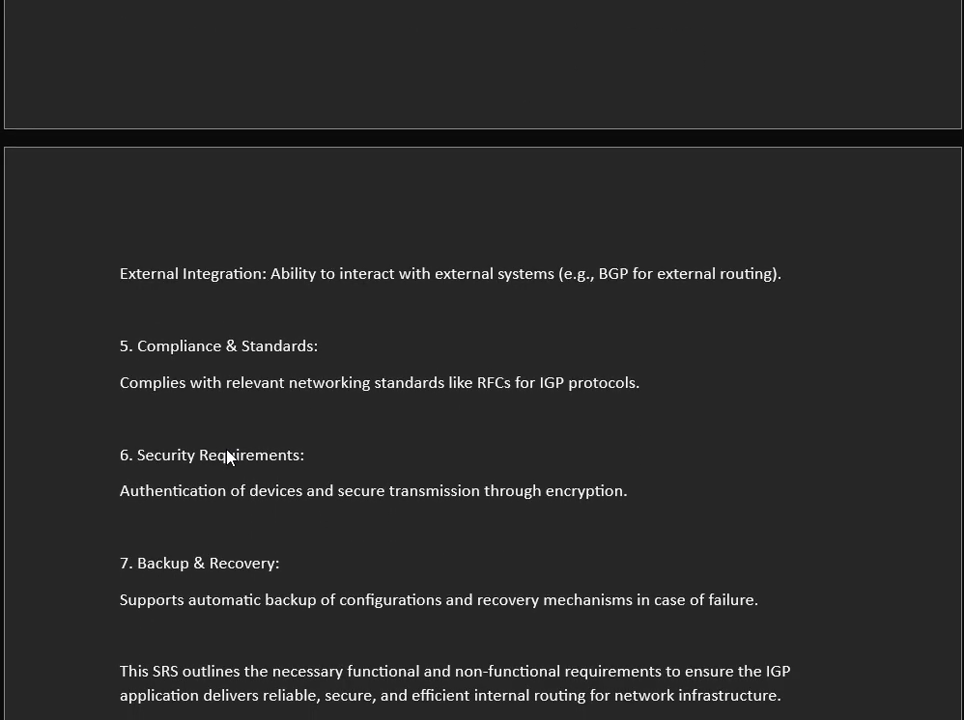